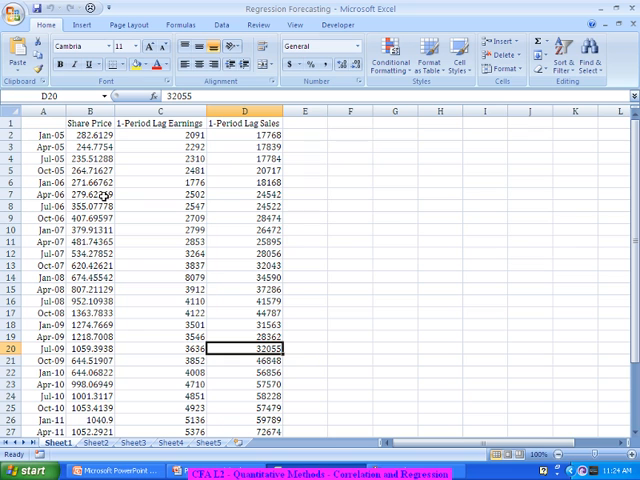
mouse_move(150, 136)
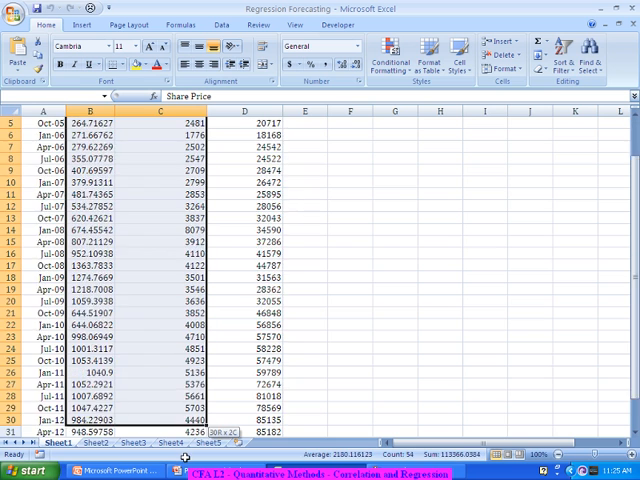
- Scroll down through the share price and lagged earnings data to review it
scroll("down", 3)
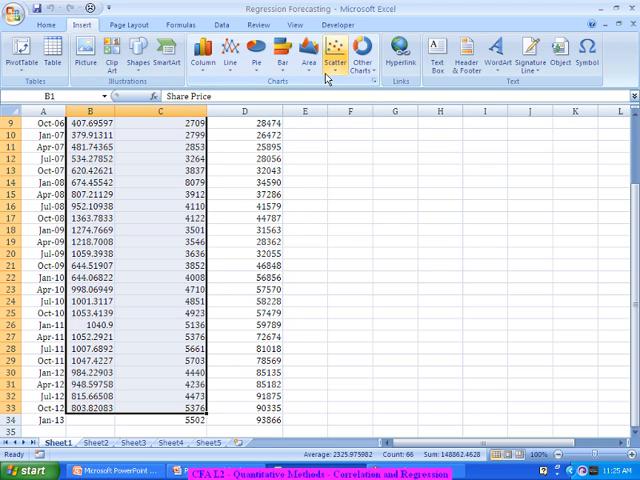
- Insert a markers-only scatter chart of share price against 1-Period Lag Earnings
left_click(336, 52)
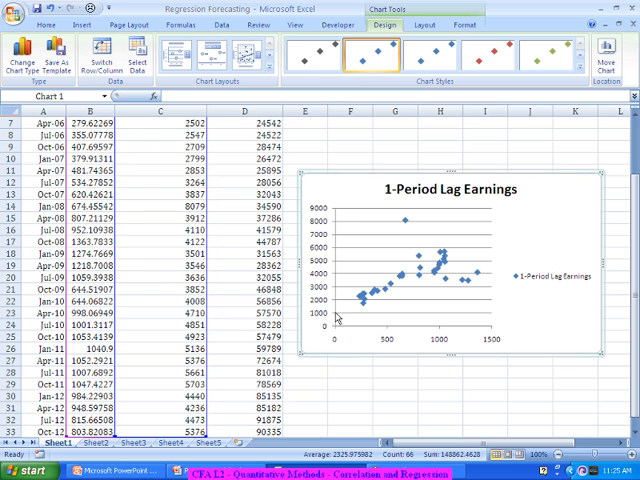
mouse_move(484, 218)
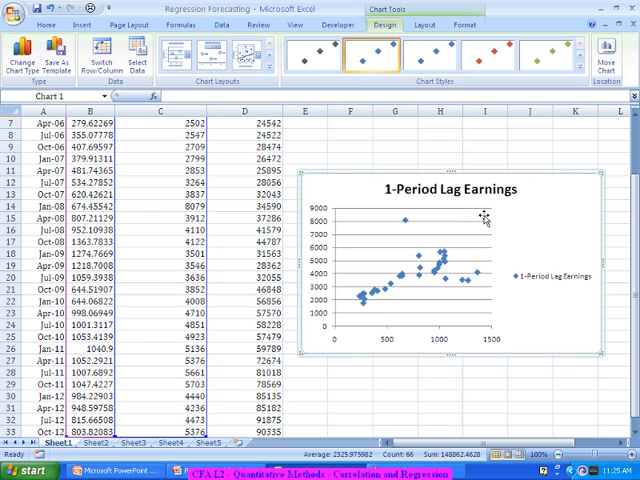
mouse_move(484, 216)
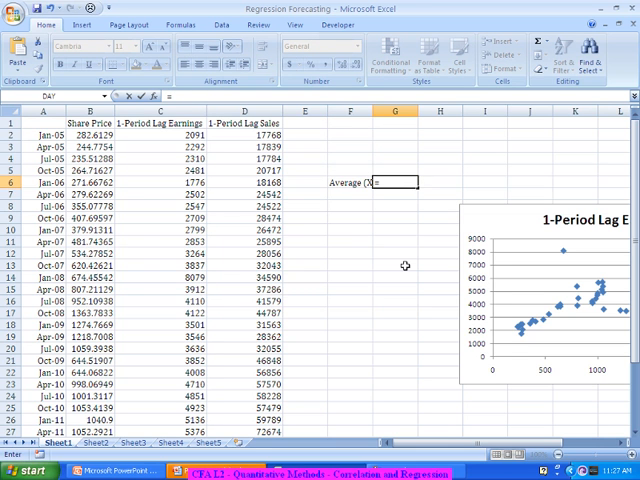
- Compute Average (X) ≈742,202 over column B and Average (Y) ≈3,950 over column C with AVERAGE
type("=AVERAGE(")
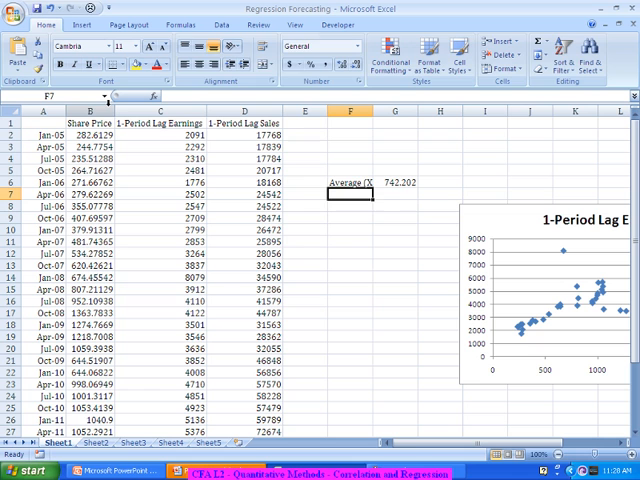
type("Average (X)")
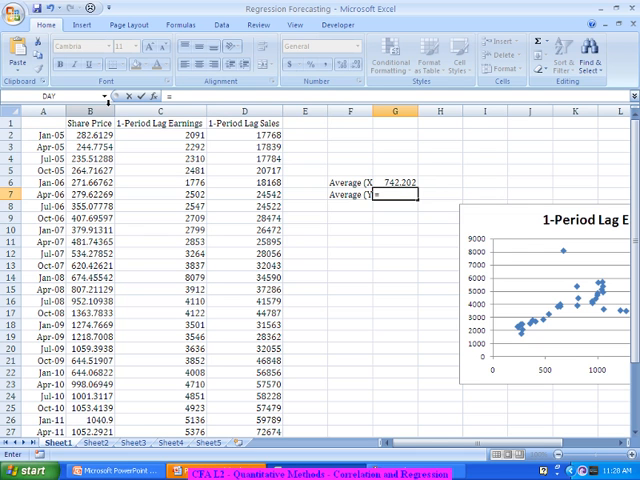
type("=AVERAGE(")
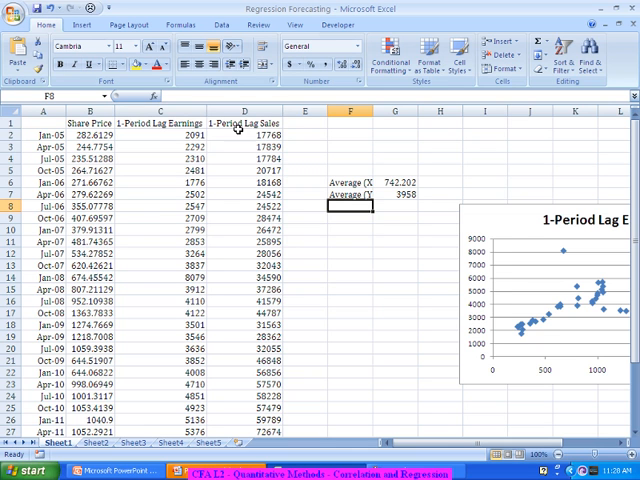
left_click(304, 110)
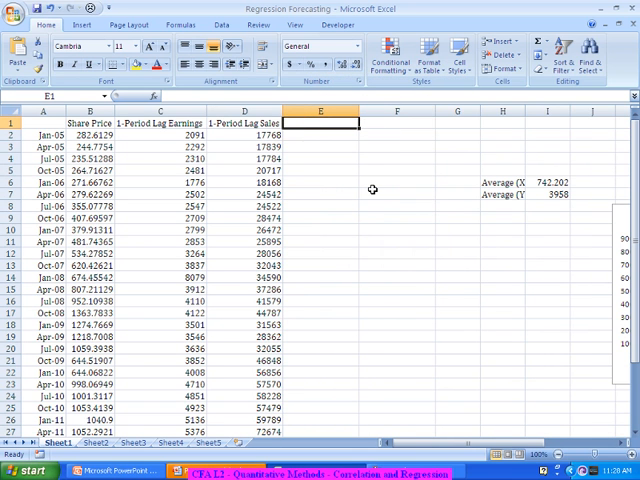
- Head columns E and F with (X - Average X) and (Y - Average Y)
type("(X -")
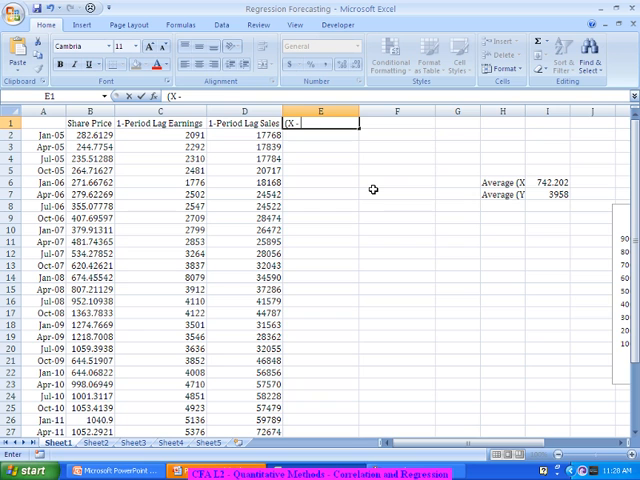
type("Average X")
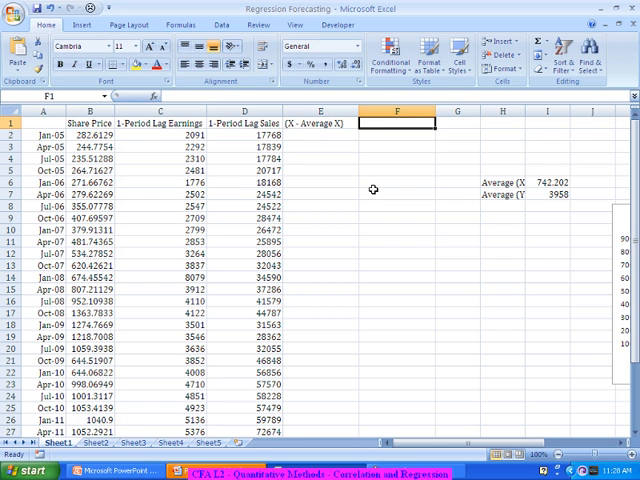
type("(Y - Average Y")
left_click(322, 134)
type("=")
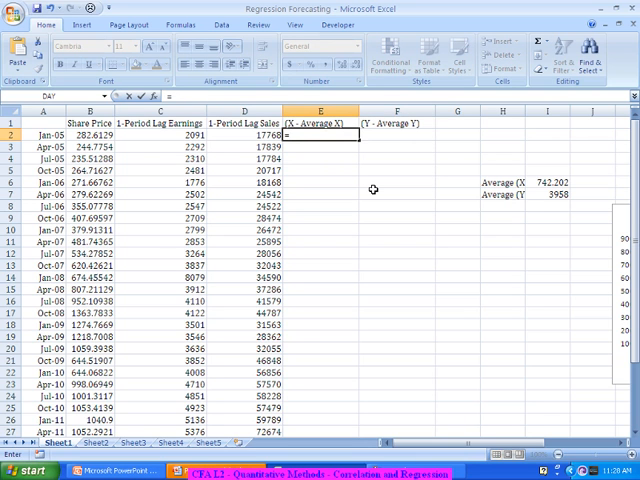
- Fill column E with =(B2-$I$6) deviations using a locked average reference
type("(B2-I6")
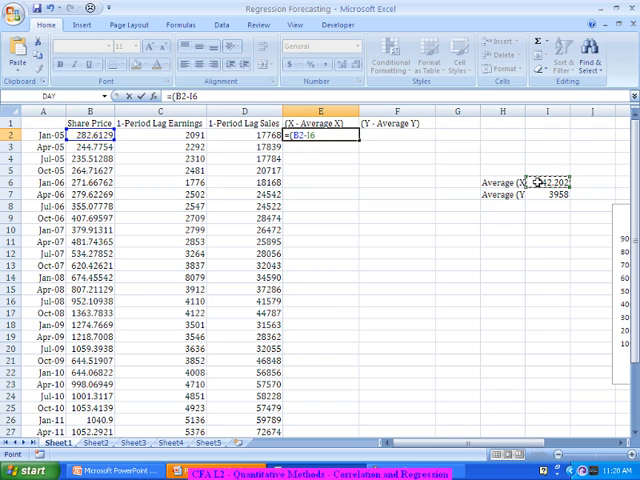
key("f4")
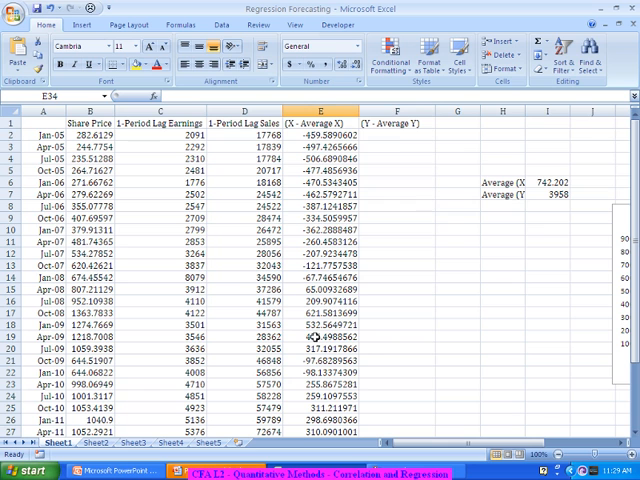
left_click(392, 136)
type("=(C2-")
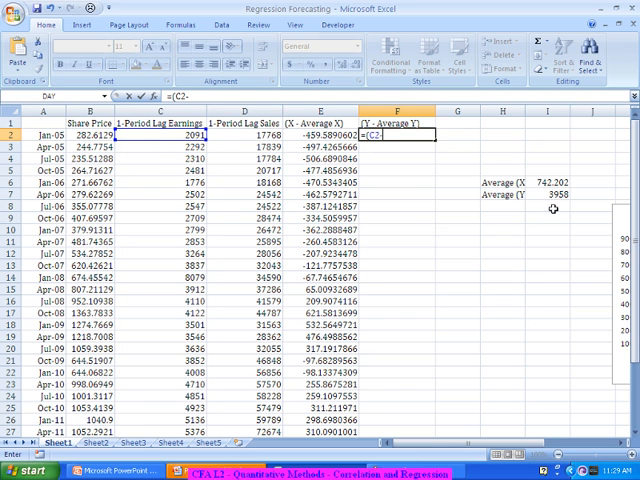
- Fill column F with =(C2-$I$7) deviations of lagged earnings from their average
left_click(554, 196)
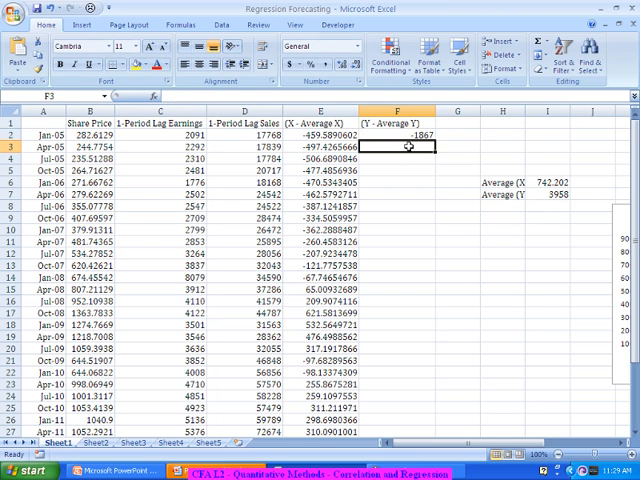
left_click(398, 136)
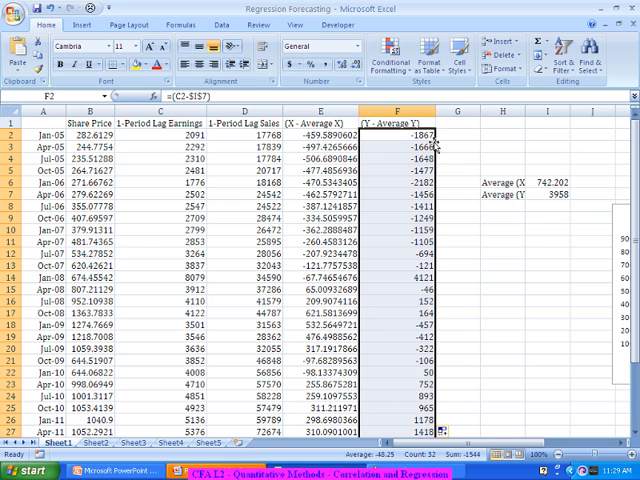
mouse_move(490, 140)
type("=E2")
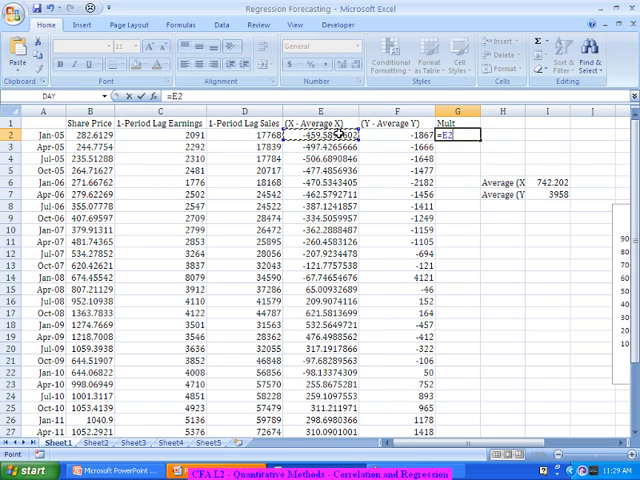
- Fill a Mult column with products of the X and Y deviations and label Covariance
type("*")
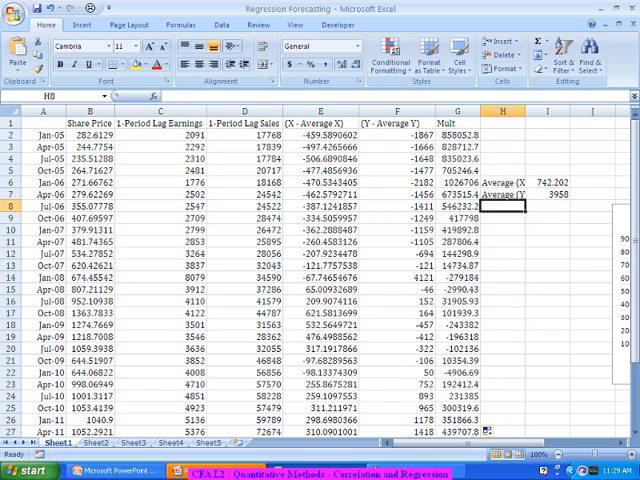
type("Covariance")
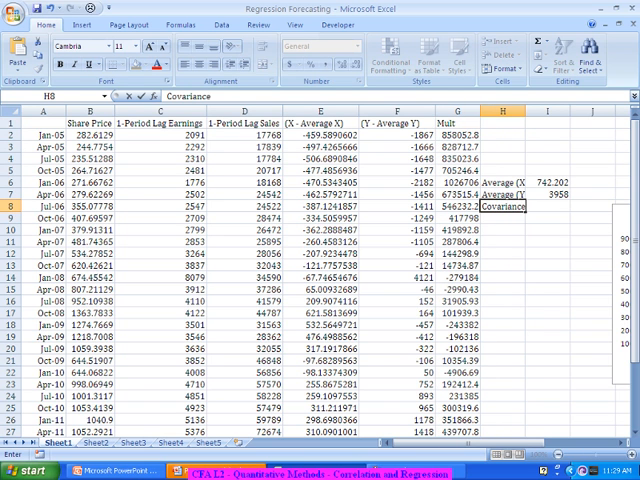
left_click(548, 204)
type("=SUM(")
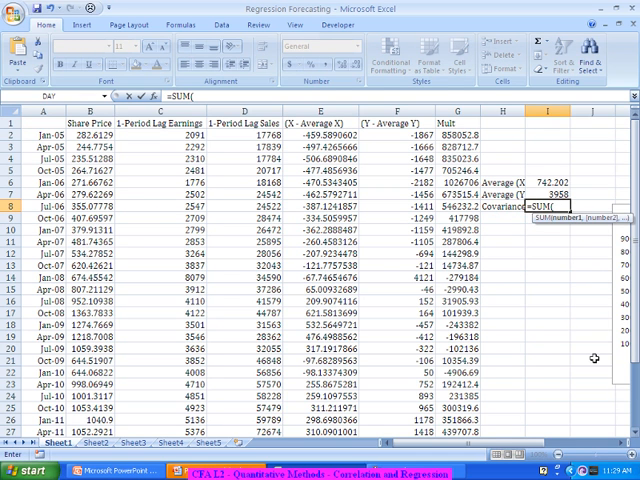
- Compute covariance ≈286,225 as the sum of the product column divided by 31
left_click(456, 112)
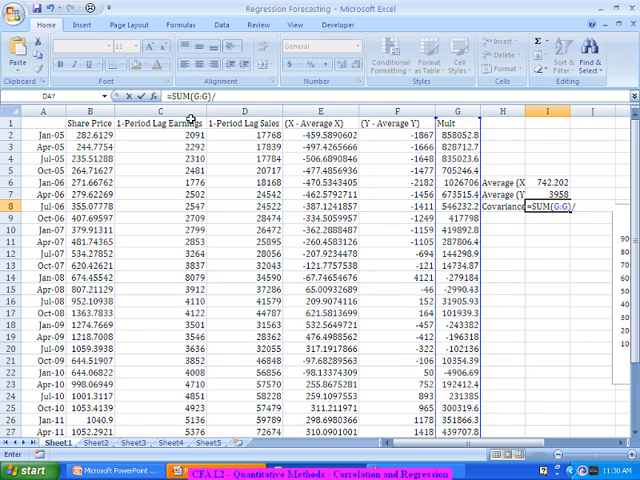
scroll("down", 3)
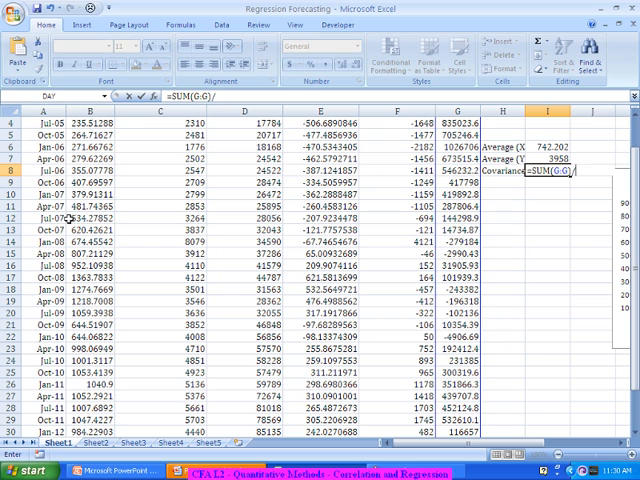
type("31")
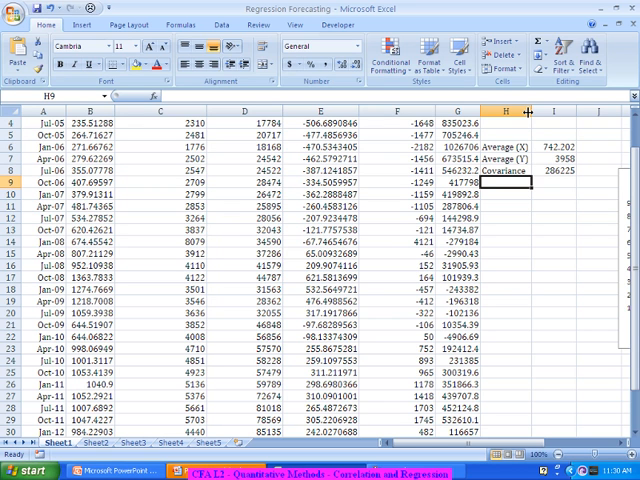
- Label cells Correlation, StD (X) and Std (Y) beneath the Covariance entry
type("Correlation")
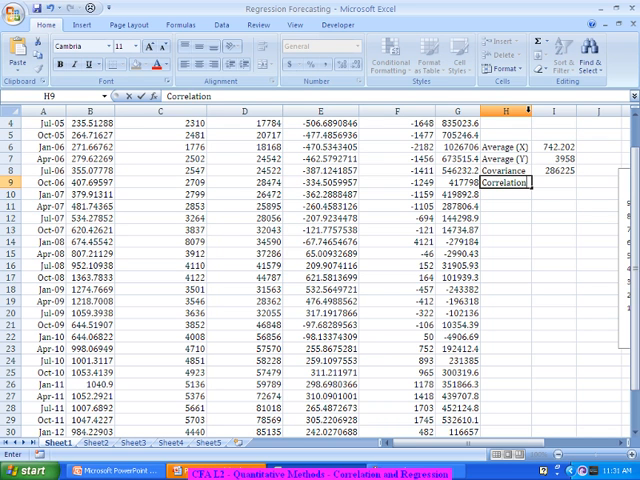
left_click(556, 182)
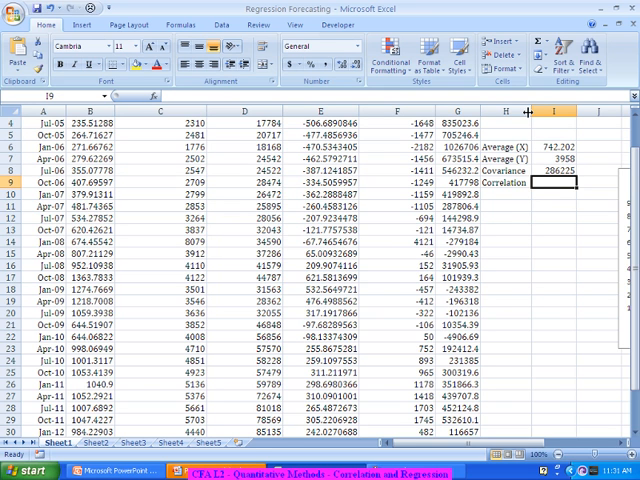
mouse_move(512, 154)
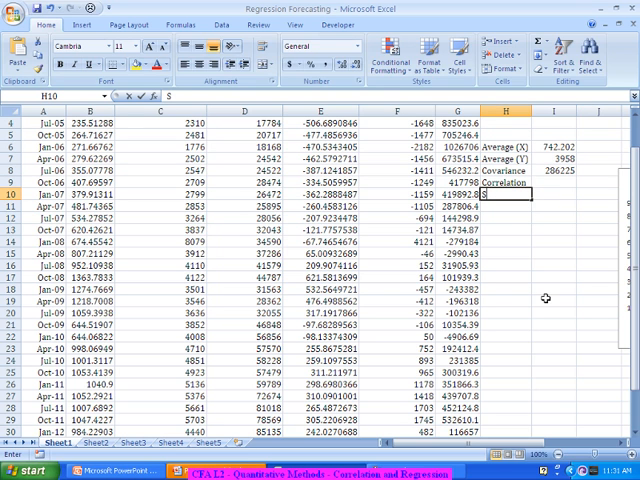
type("StD (X)")
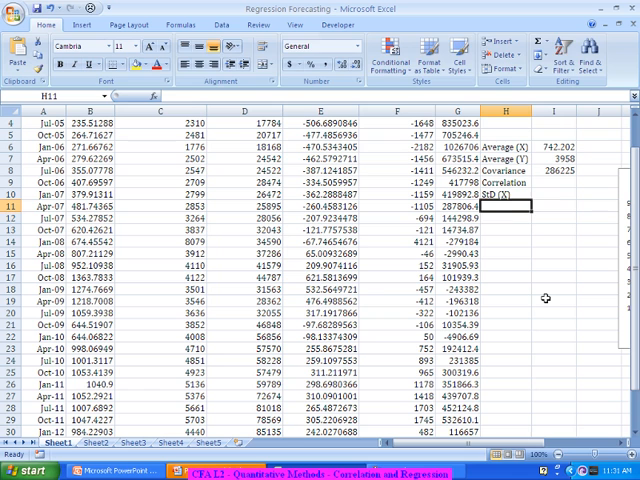
type("Std (Y)")
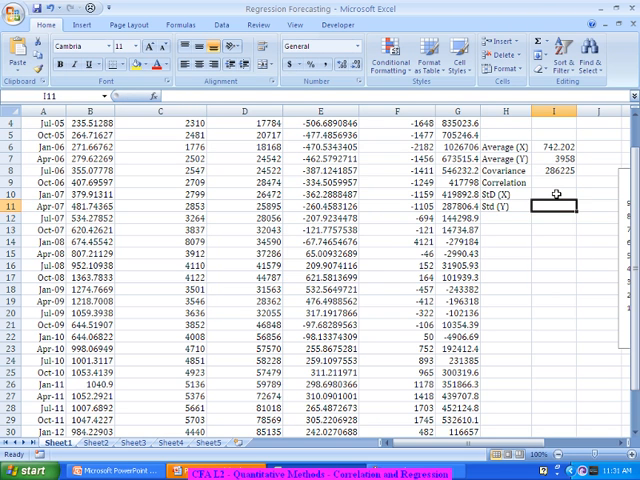
left_click(556, 194)
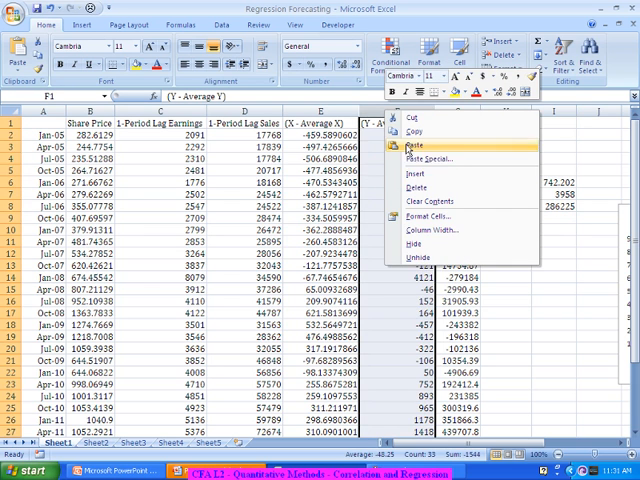
- Insert (X - Average X)^2 and (Y - Average Y)^2 columns filled with =E2^2 and =G2^2
left_click(408, 144)
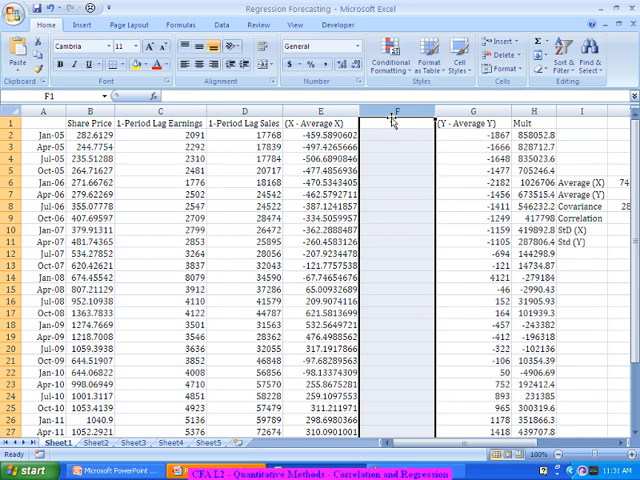
left_click(394, 124)
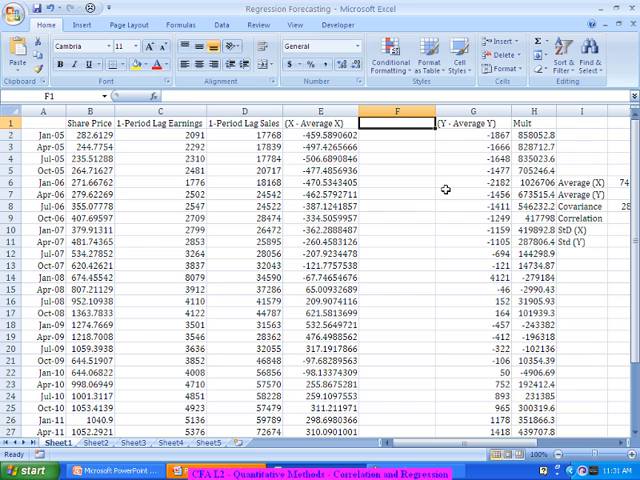
type("(X-Average X")
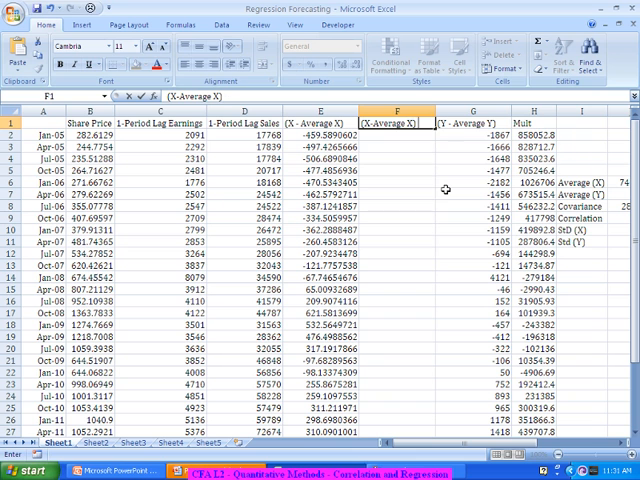
left_click(392, 132)
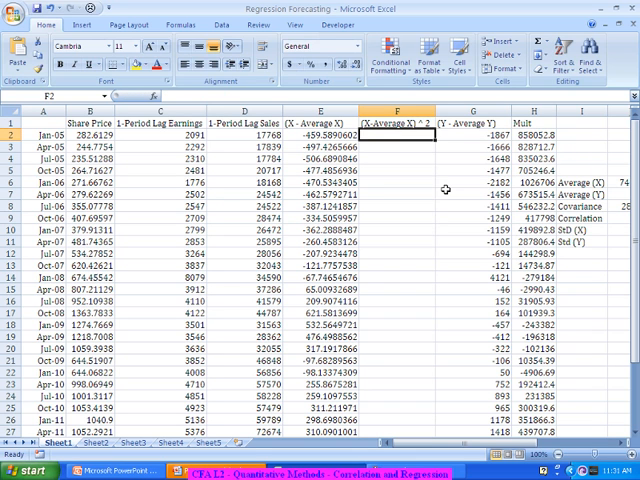
type("=")
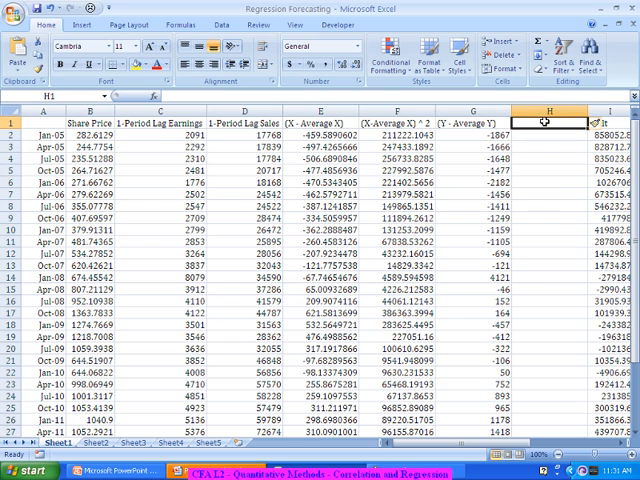
type("(Y -Average Y)^2")
left_click(550, 134)
type("=G2^2")
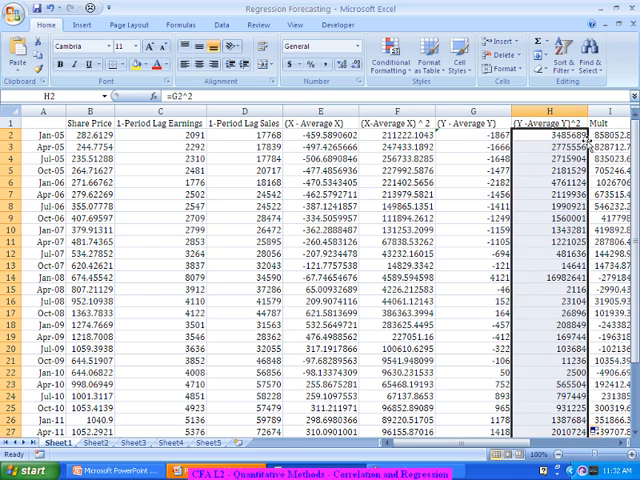
- Compute StD (X) ≈343.63 as =SQRT(SUM of squared X deviations /31)
left_click(548, 318)
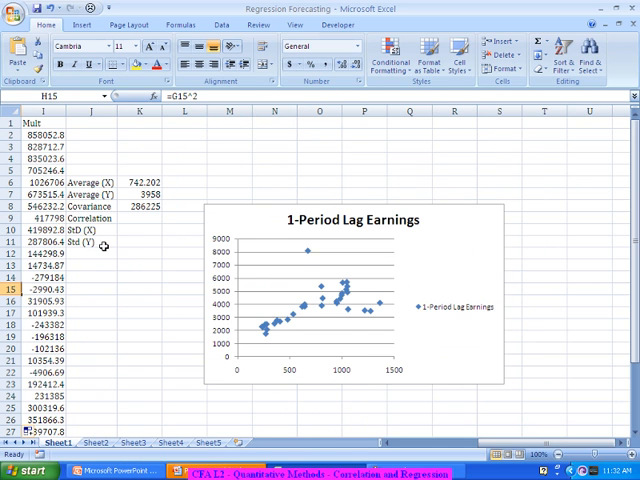
mouse_move(104, 244)
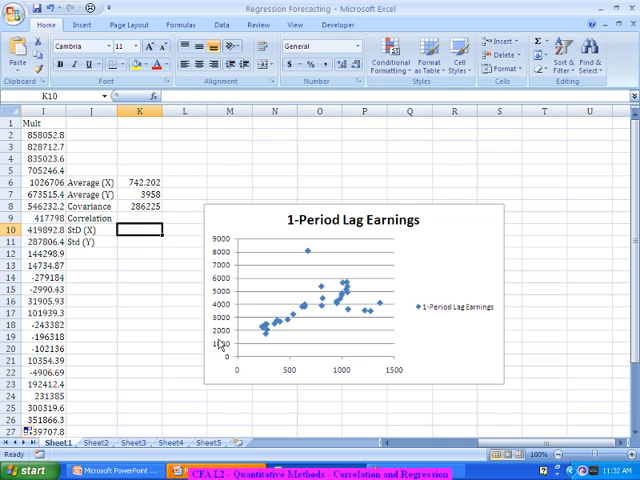
type("=Sqr")
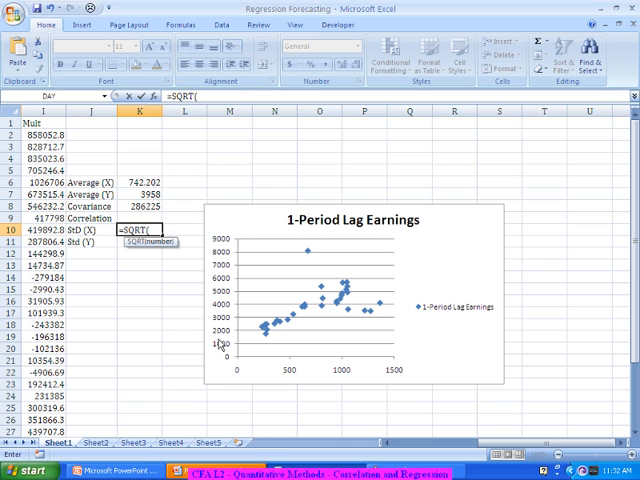
type("SUM(F:F")
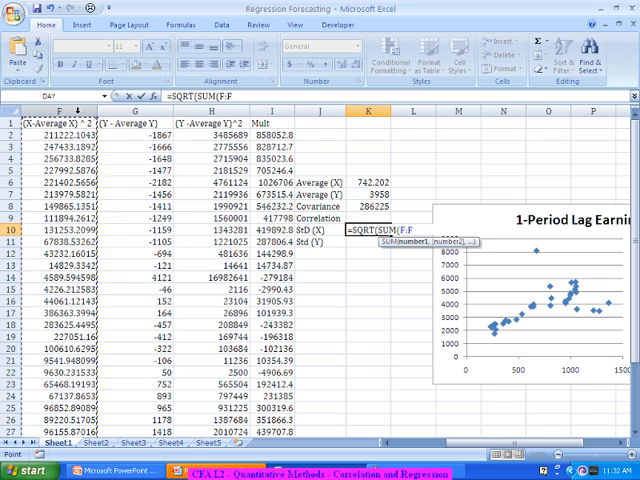
type("))/")
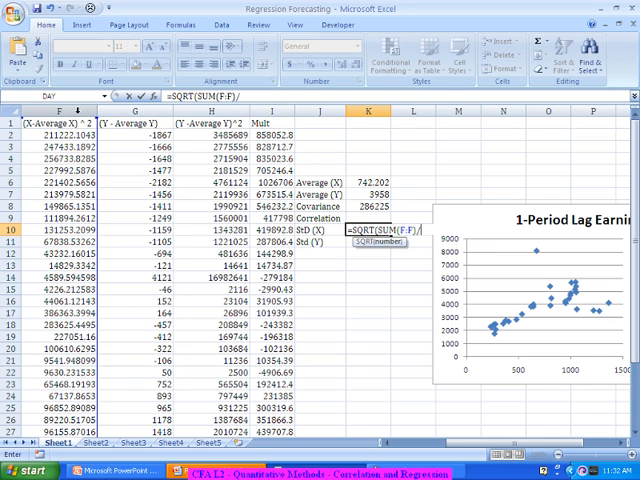
type("31")
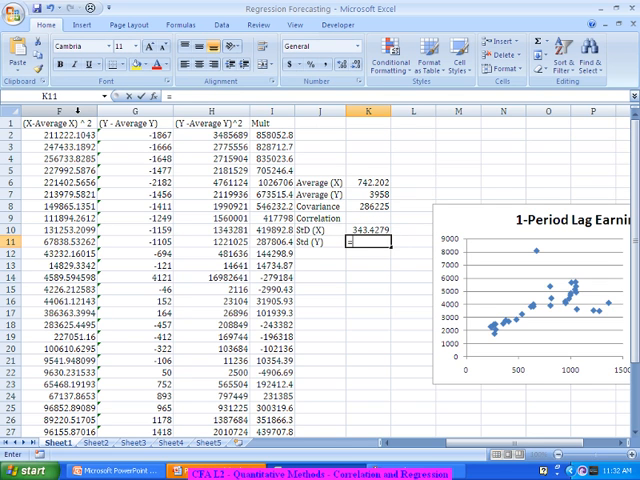
- Begin the Std (Y) formula =SQRT(SUM( over the squared Y deviations
type("=SQRT(")
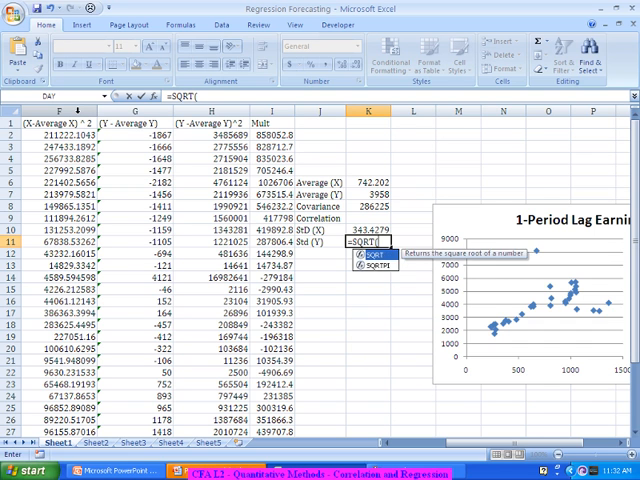
type("s")
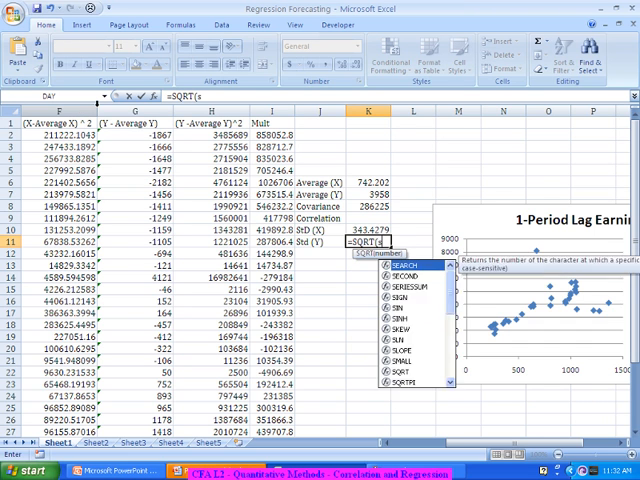
type("SUM(")
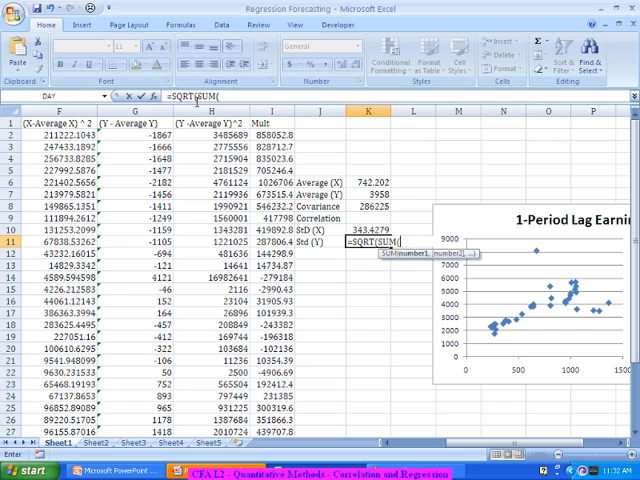